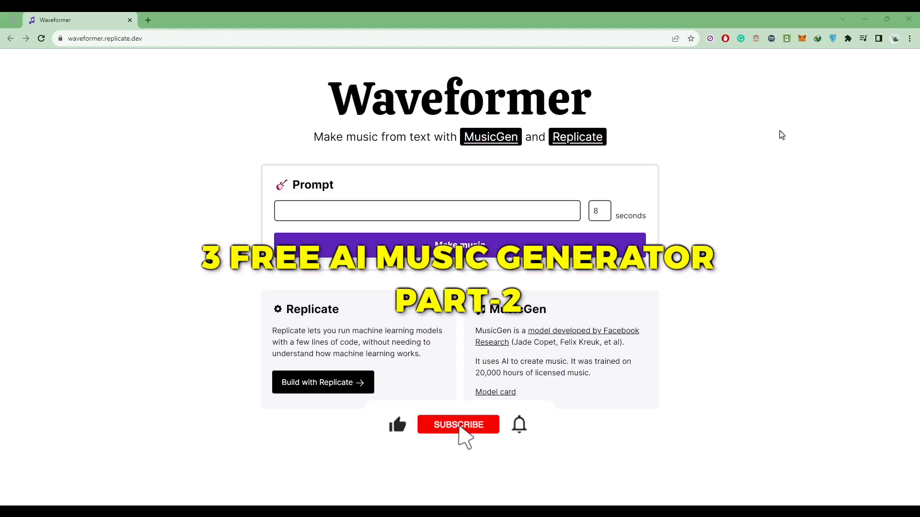
- Enter the prompt '90s experimental rock, retro synthesizer sounds' and change the duration from 8 to 50 seconds
left_click(458, 425)
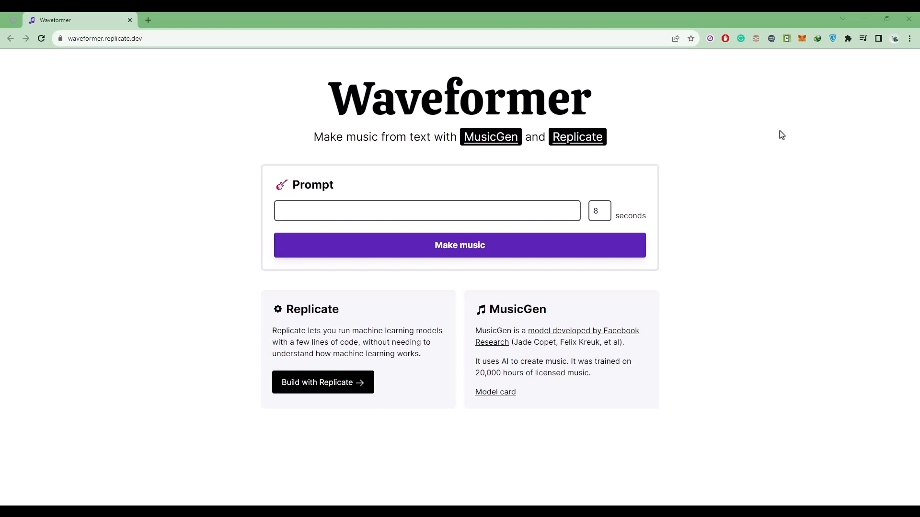
left_click(427, 211)
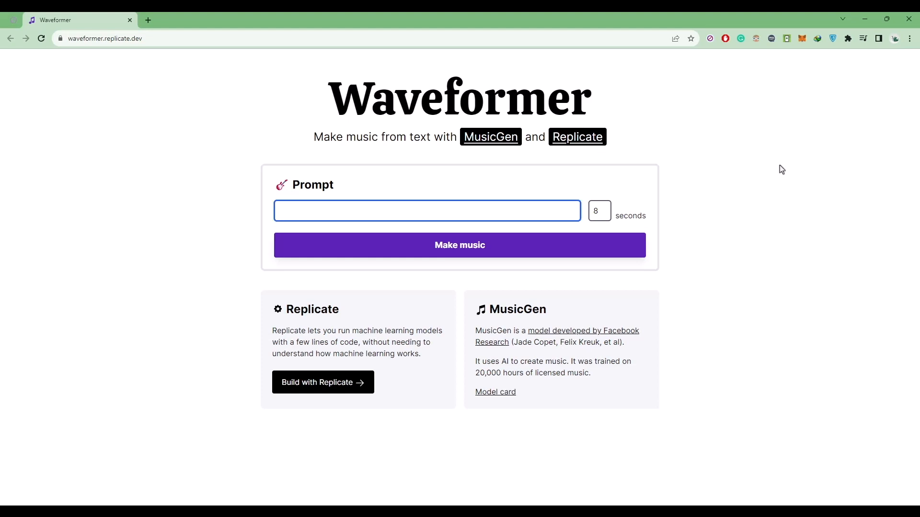
type("90s experimental rock, retro synthesizer sounds")
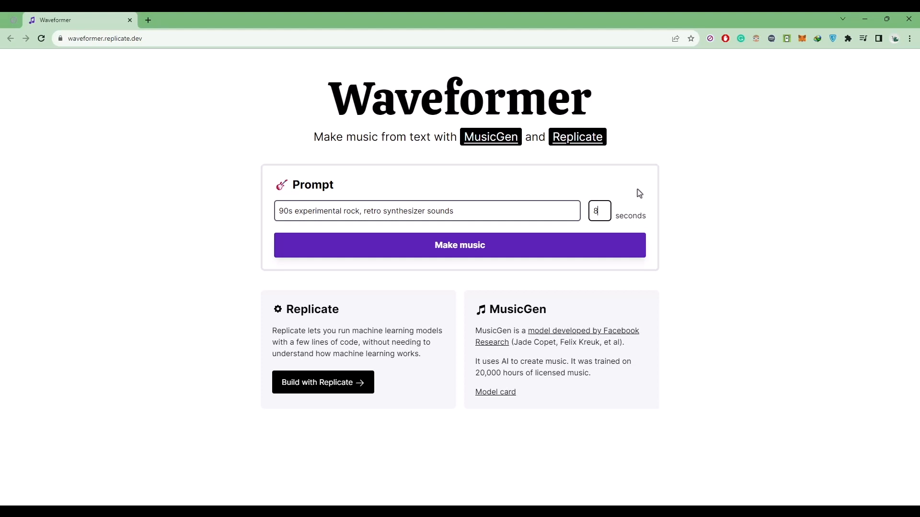
key("Backspace")
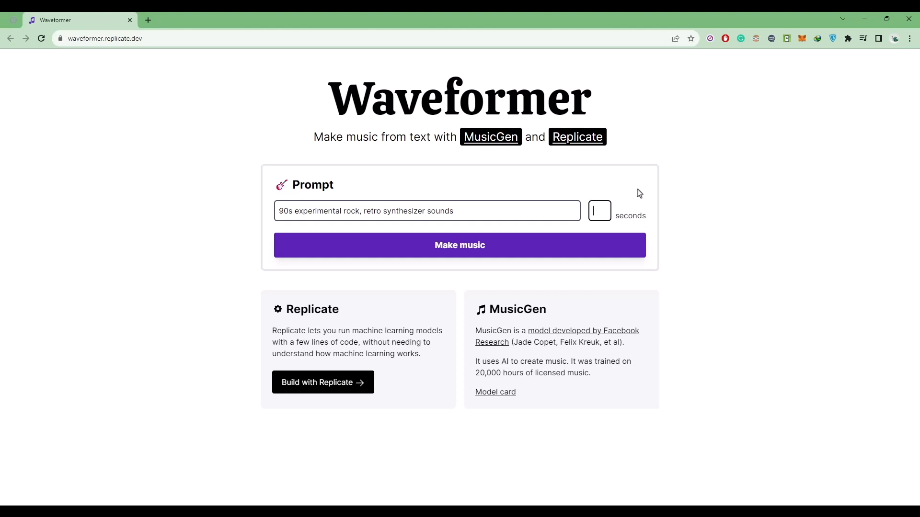
type("50")
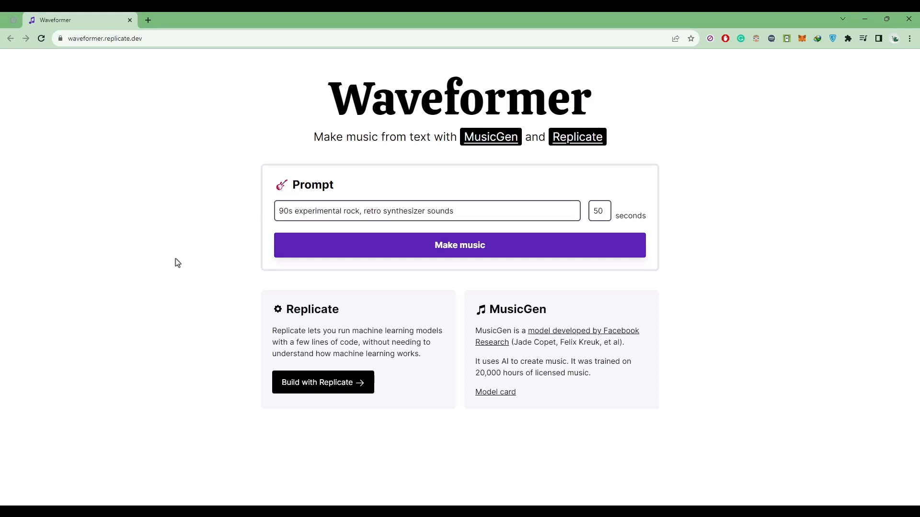
- Make music from the prompt, dismiss the download popup, and play the generated track
left_click(459, 246)
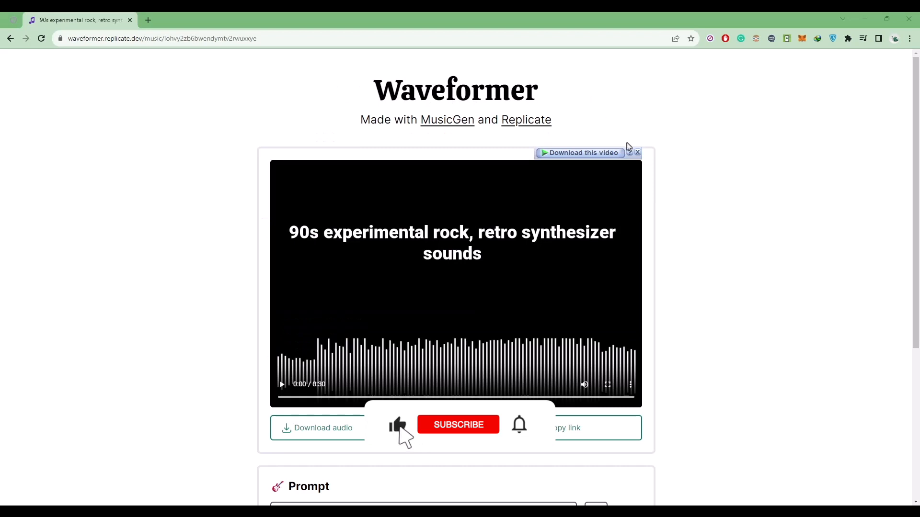
left_click(458, 424)
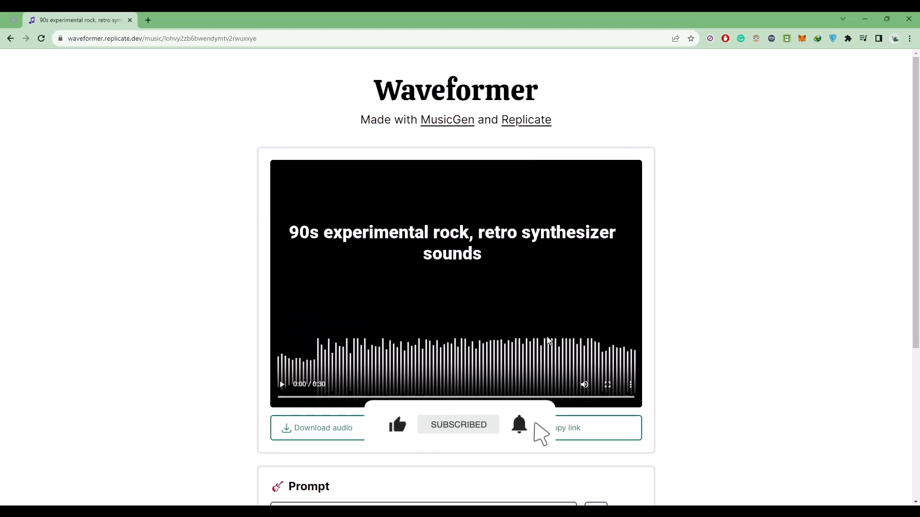
scroll("down", 3)
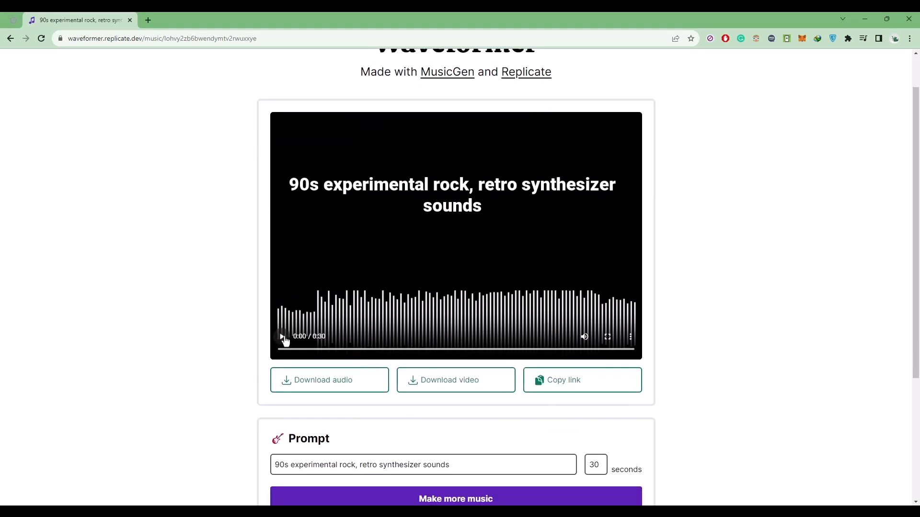
left_click(281, 336)
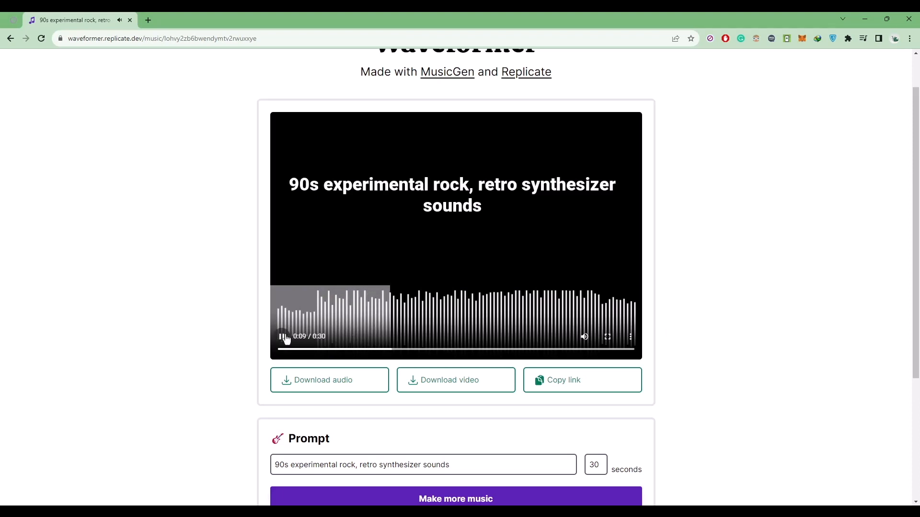
scroll("down", 3)
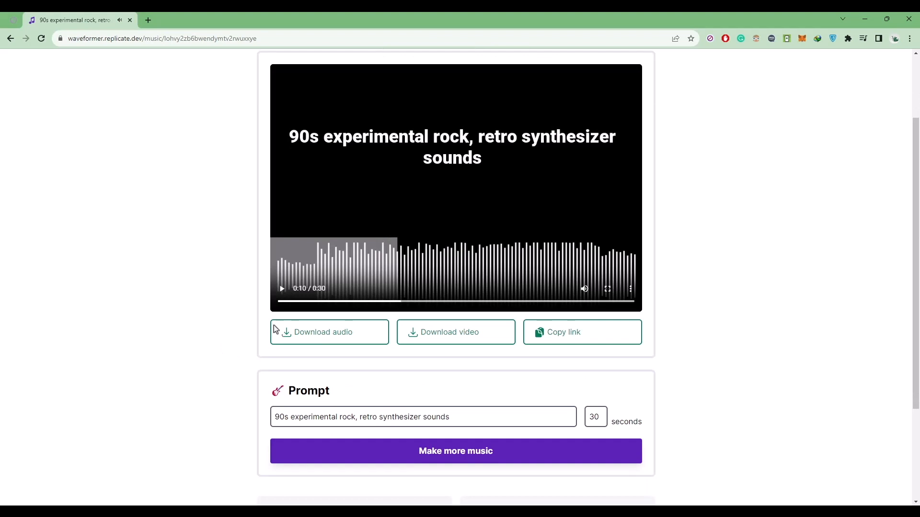
mouse_move(413, 340)
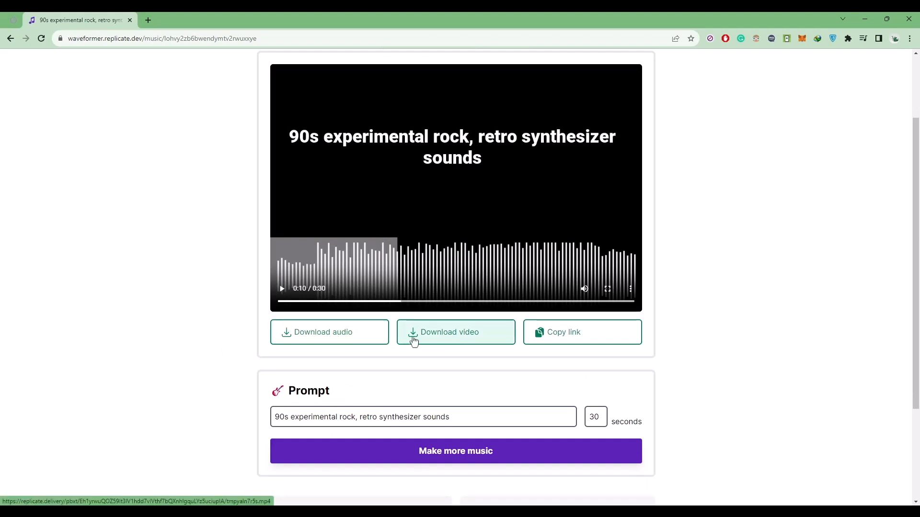
mouse_move(316, 340)
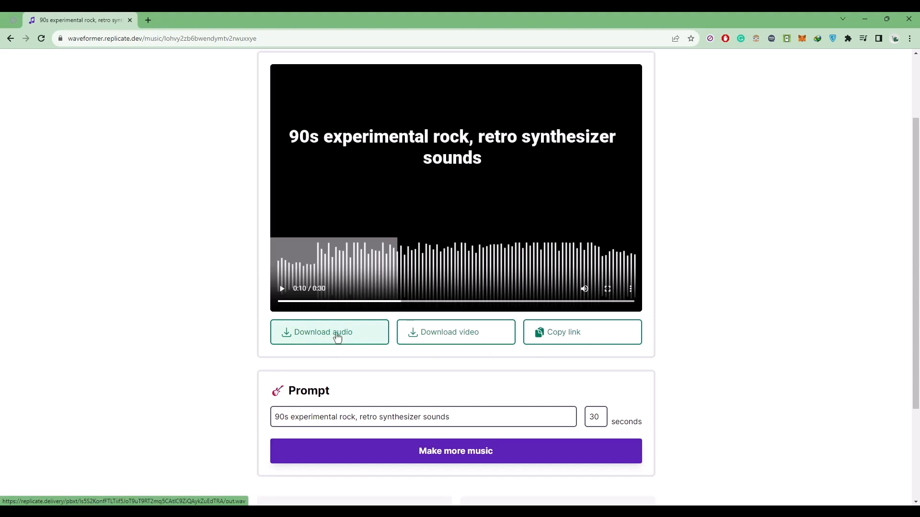
- Request the track's audio download and start it in the download manager
left_click(329, 332)
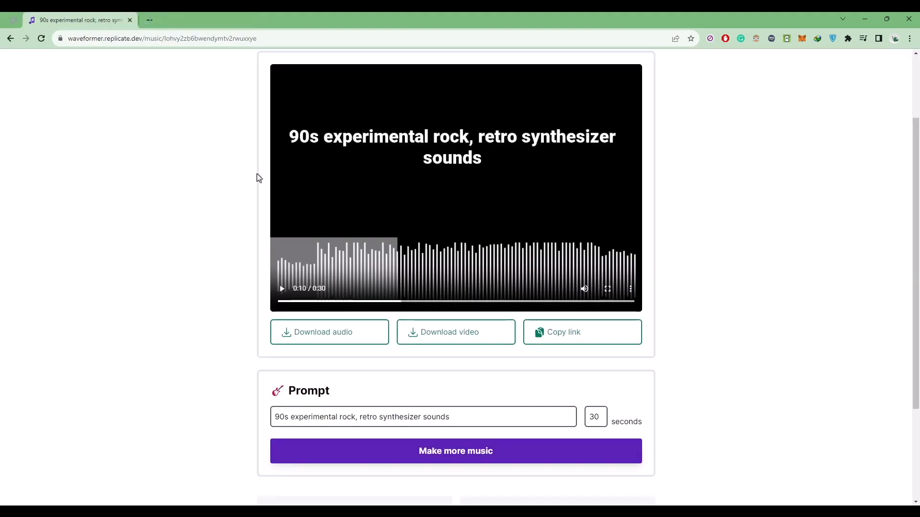
left_click(328, 332)
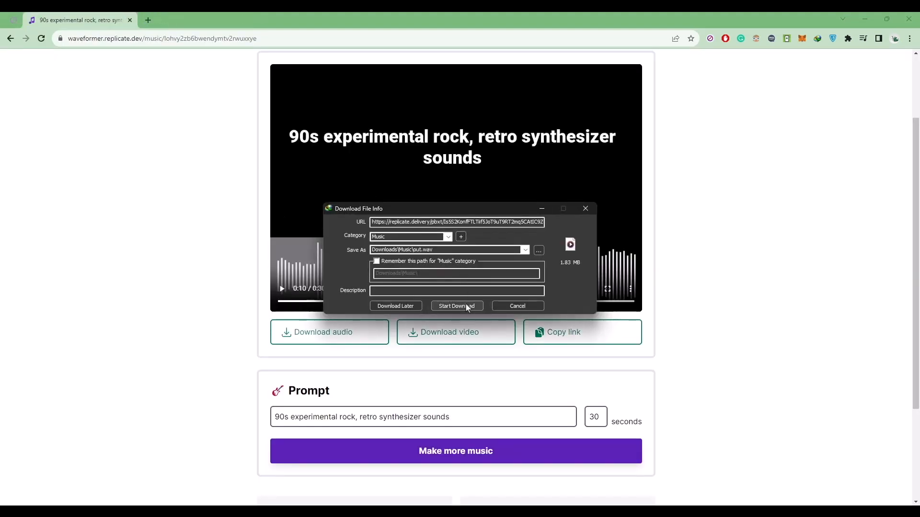
left_click(457, 306)
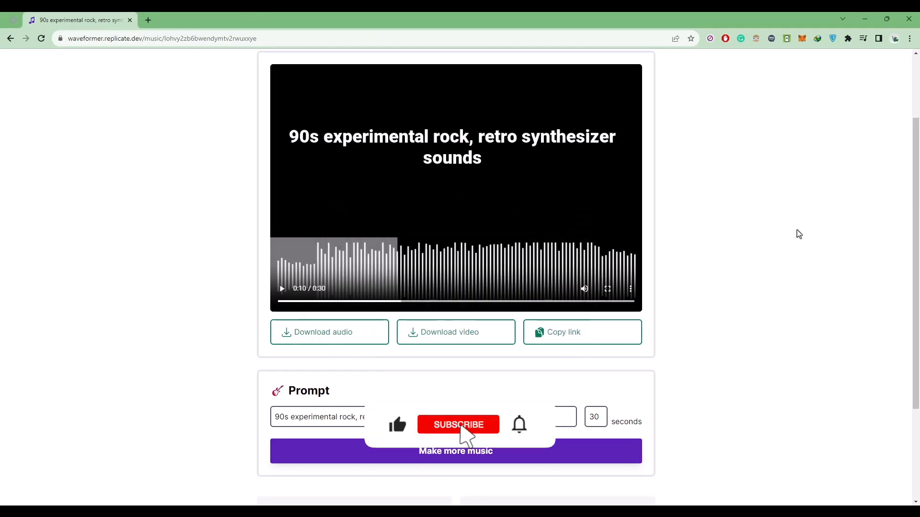
left_click(457, 424)
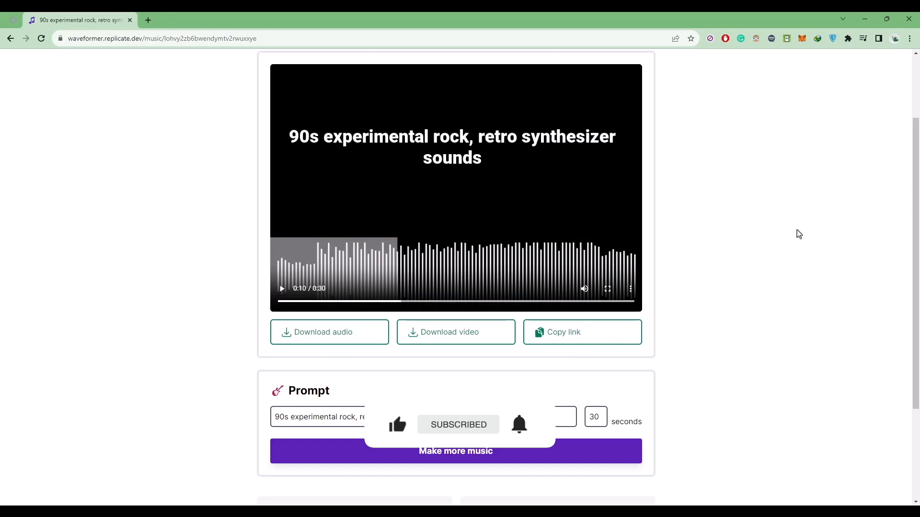